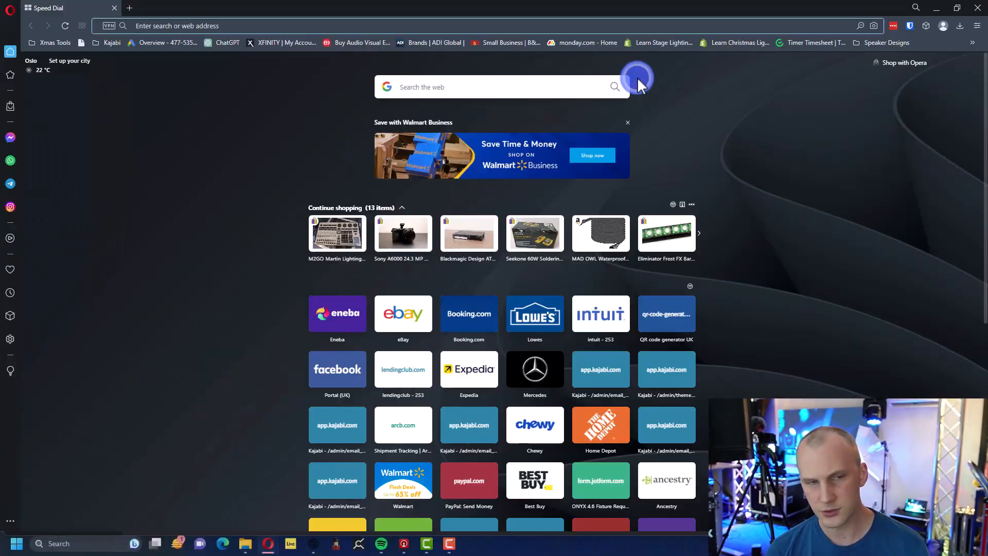
# Try loading 2.141.71.101 in Opera, then close the browser after it times out.
pyautogui.write('2.141.71.101')
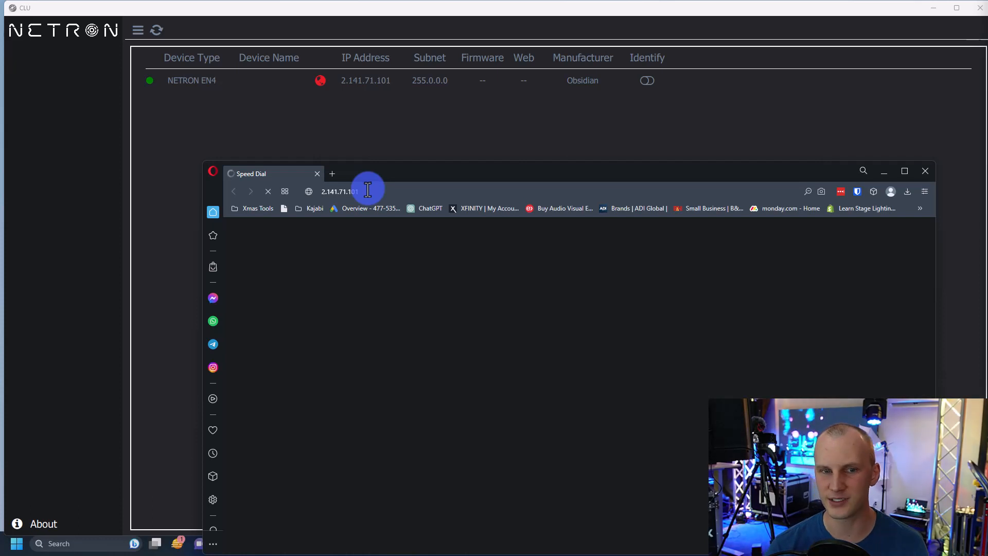
pyautogui.press('Enter')
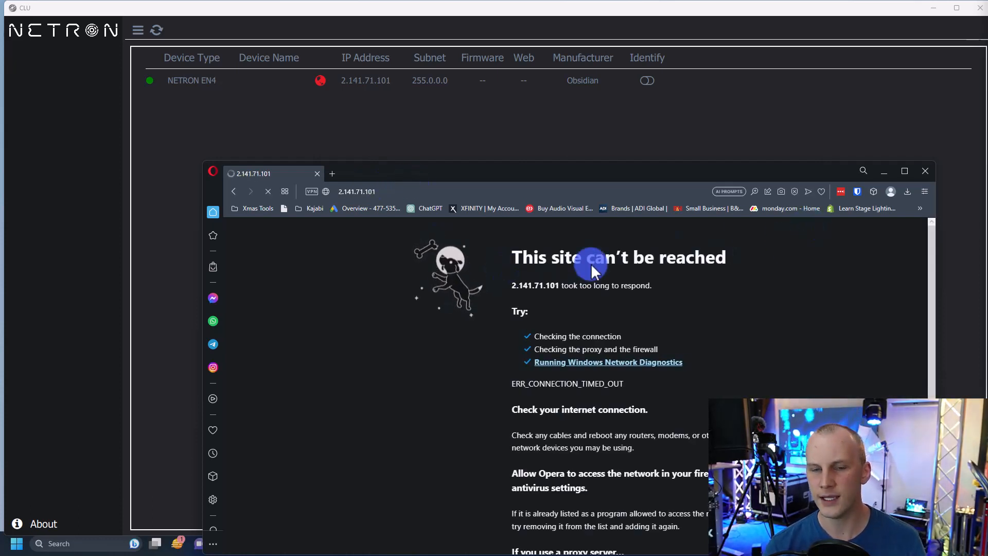
pyautogui.moveTo(670, 290)
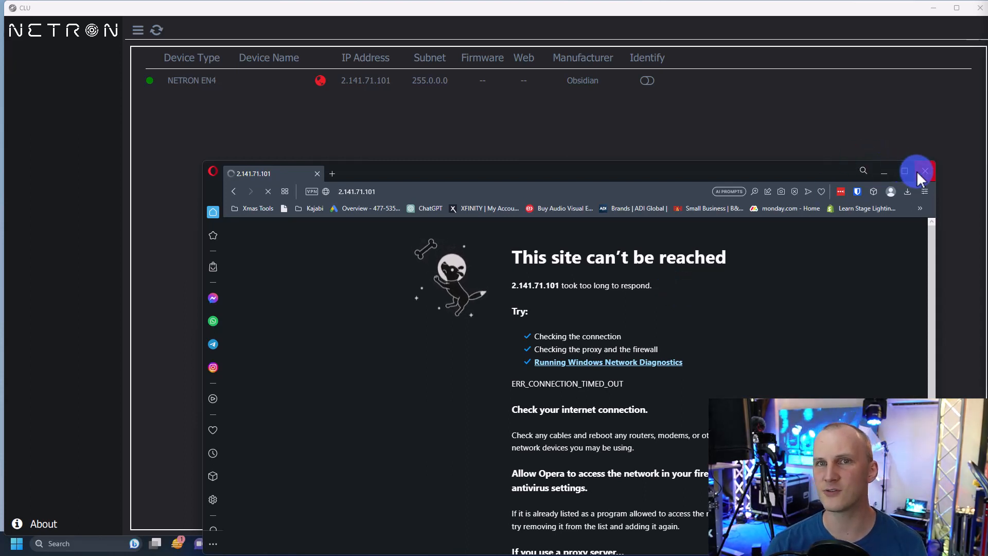
pyautogui.click(924, 171)
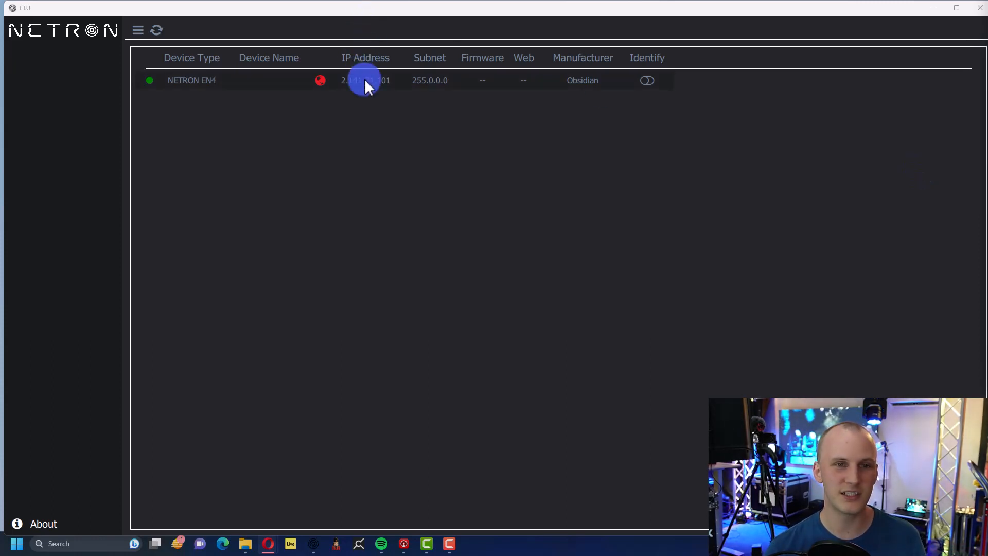
pyautogui.click(365, 80)
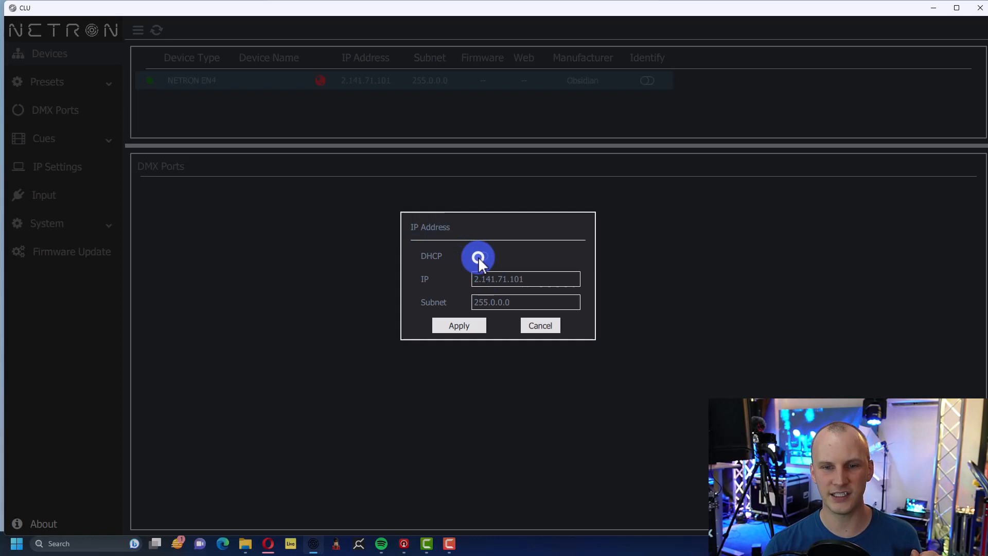
pyautogui.click(459, 325)
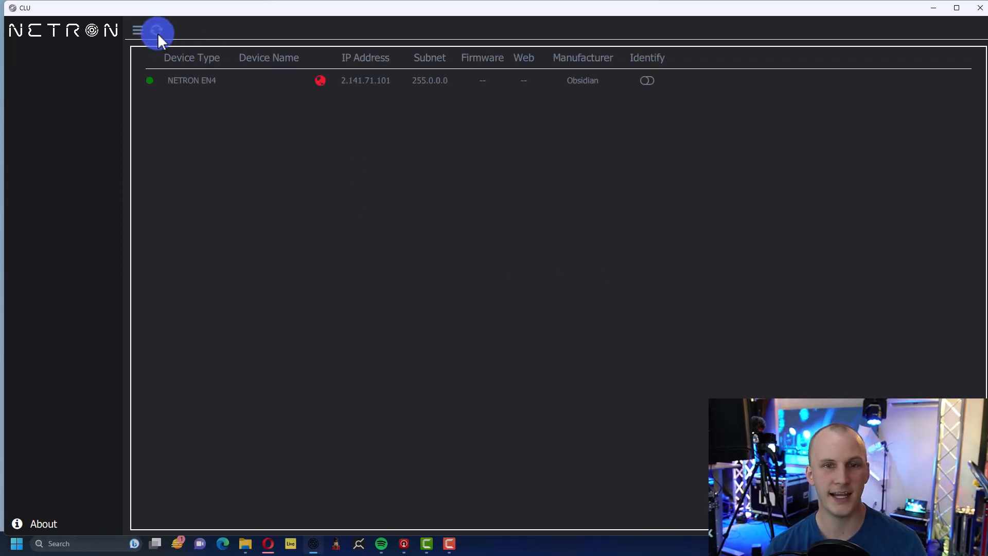
# Apply static IP 192.168.0.95 to the EN4 in the IP Address dialog.
pyautogui.click(365, 80)
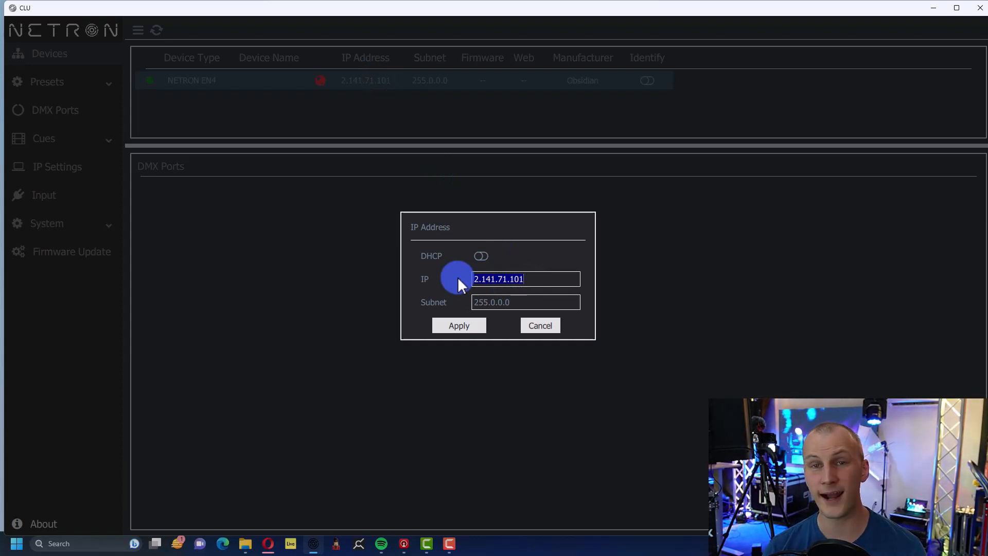
pyautogui.write('192.168.0.95')
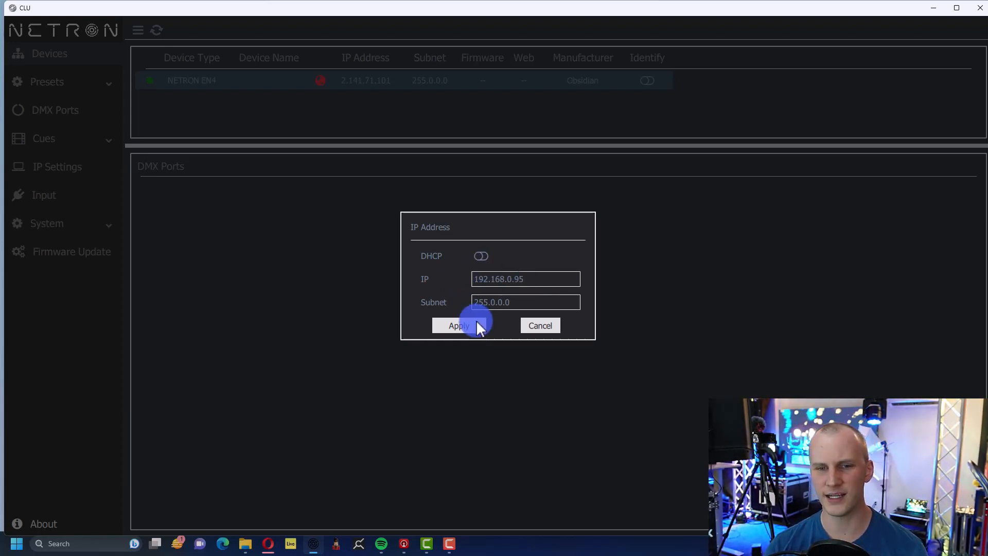
pyautogui.click(458, 325)
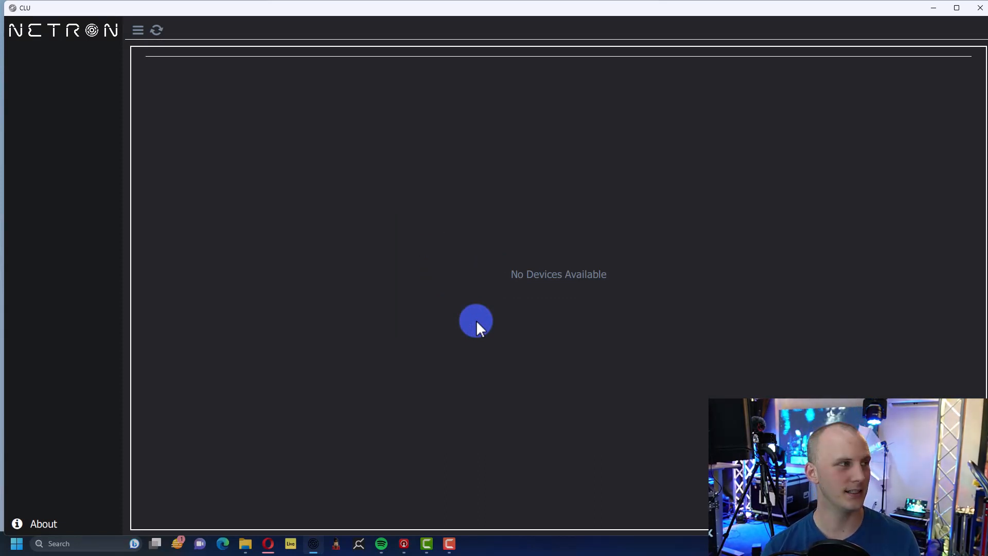
# Rescan the network and apply DHCP on the EN4's IP settings.
pyautogui.click(156, 30)
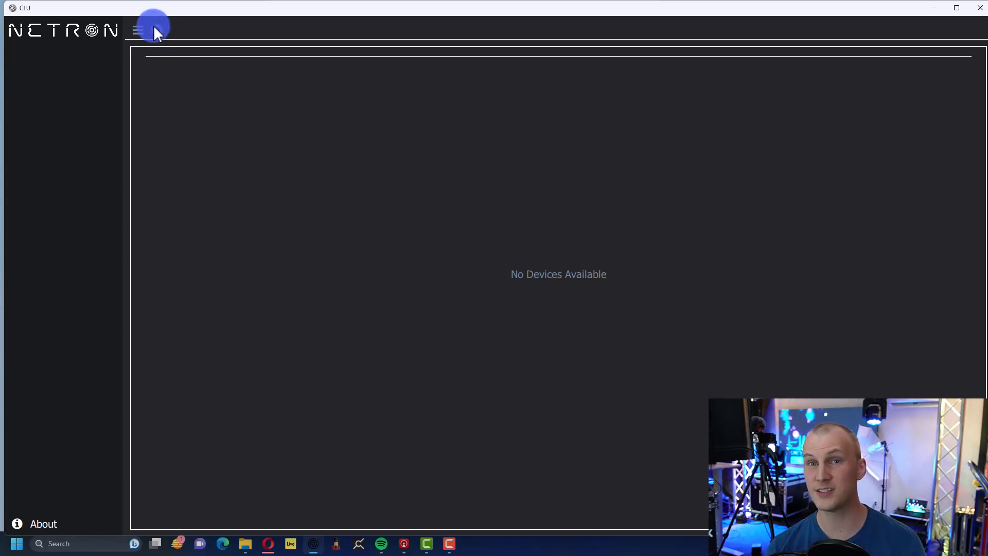
pyautogui.click(368, 80)
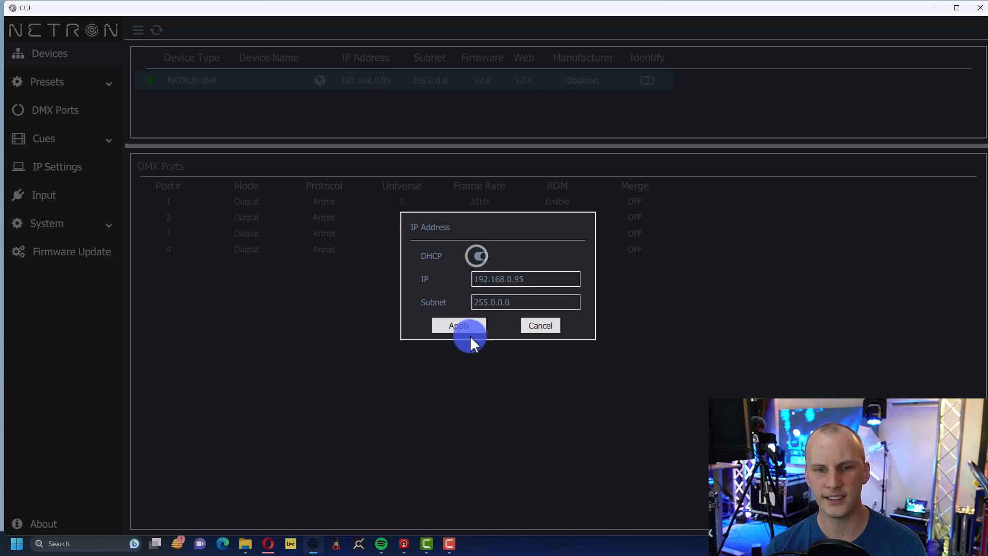
pyautogui.click(458, 325)
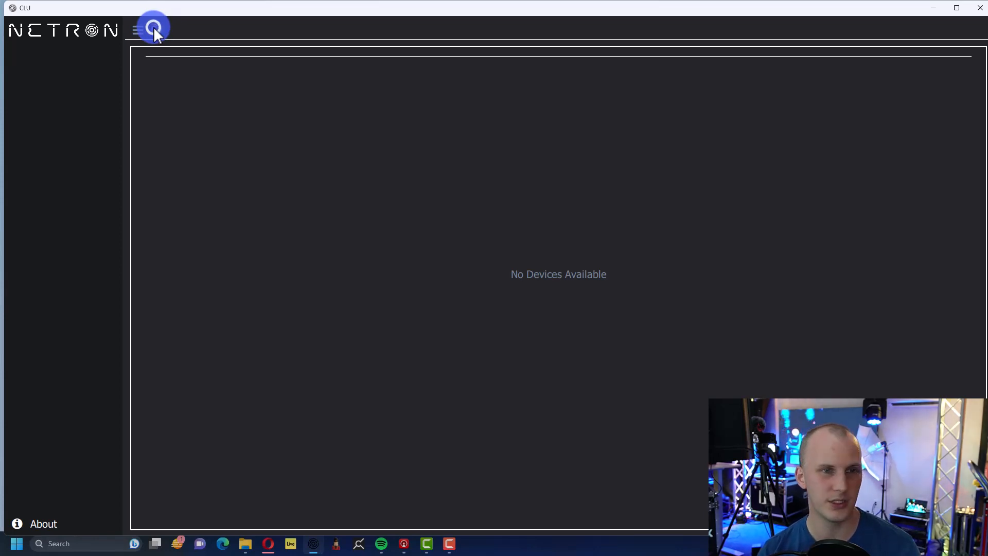
# Rescan until the EN4 reappears at 192.168.0.95, then check and cancel its IP dialog.
pyautogui.click(155, 30)
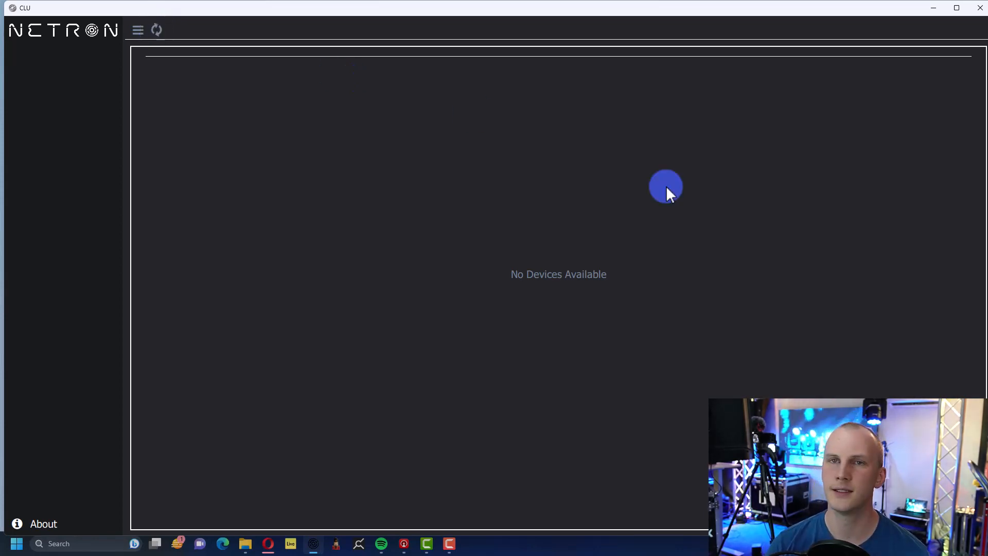
pyautogui.click(156, 30)
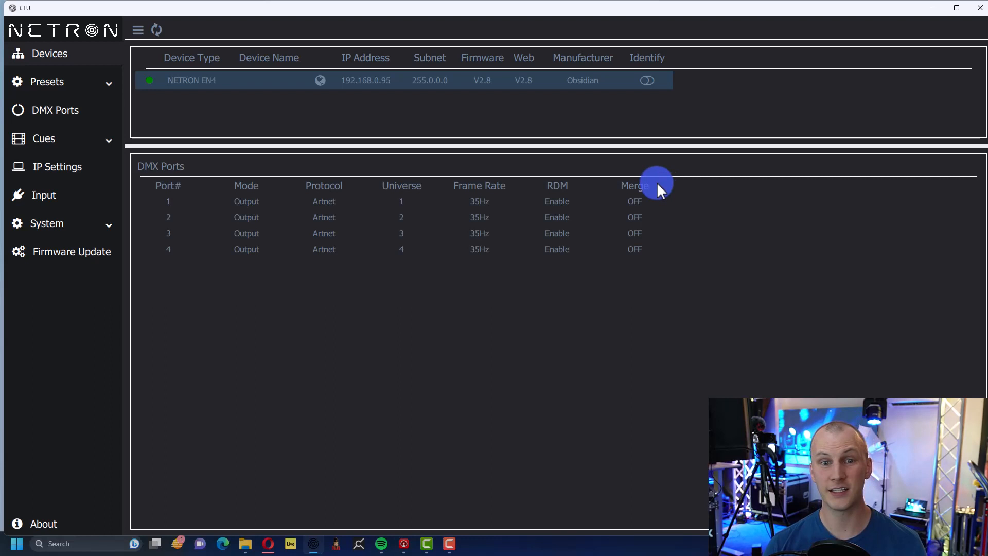
pyautogui.click(320, 80)
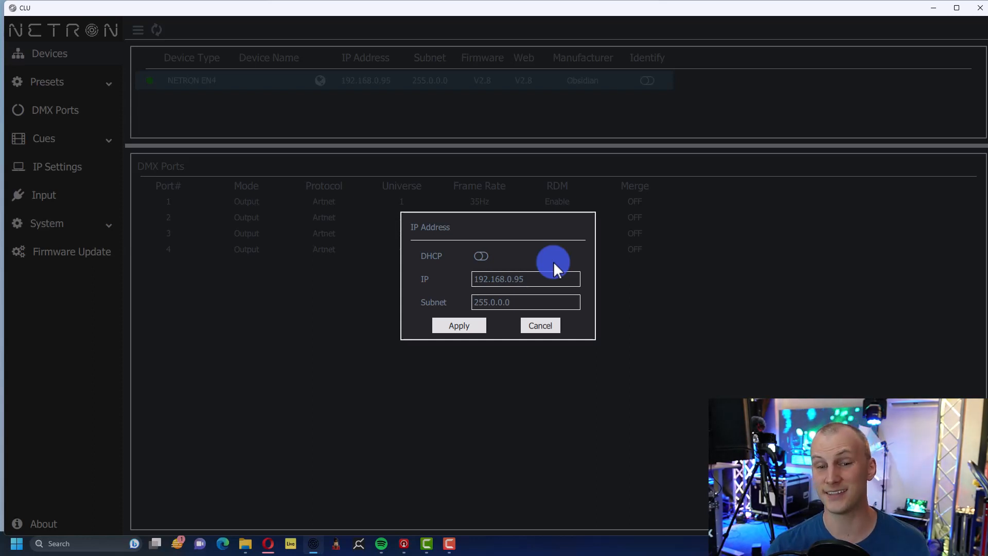
pyautogui.click(539, 325)
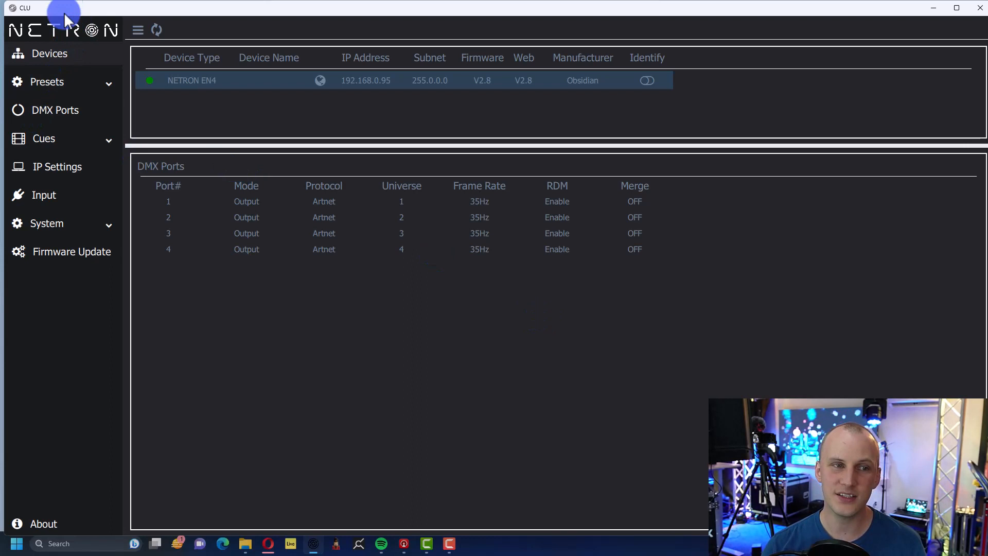
pyautogui.moveTo(422, 204)
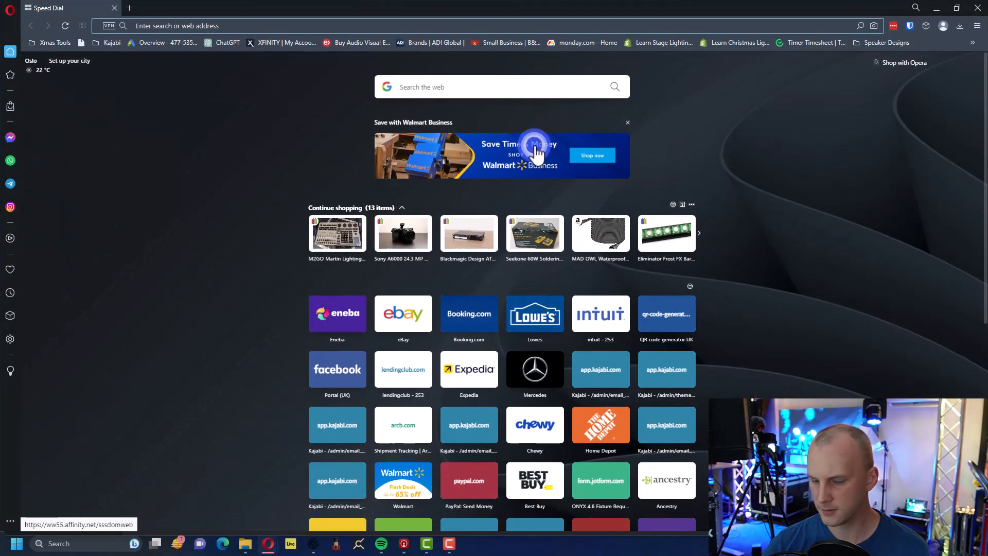
# Load 192.168.0.95 in Opera, save DMX port 4, and visit Run Cues, Cue Options, IP Settings.
pyautogui.write('192.168.0.95/DMX_Ports.html')
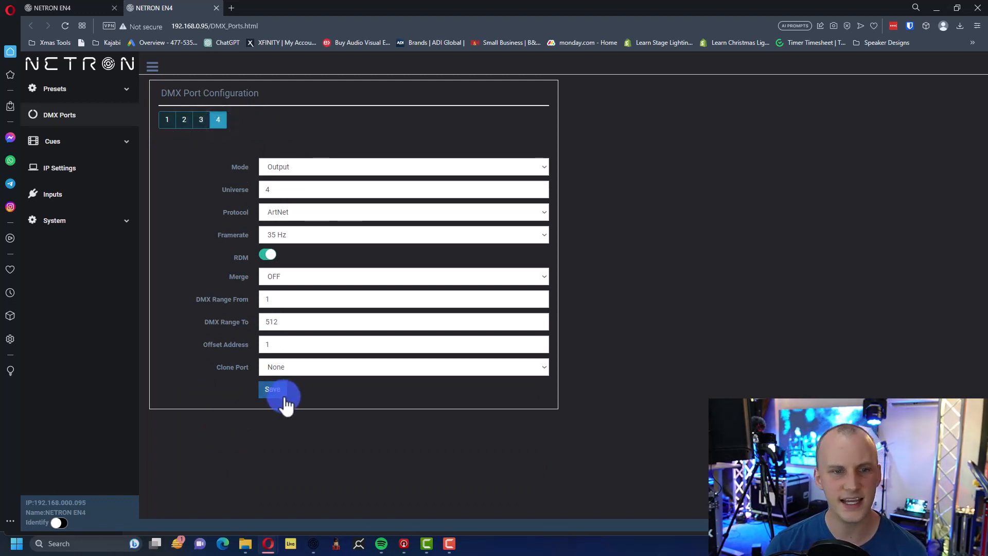
pyautogui.click(53, 141)
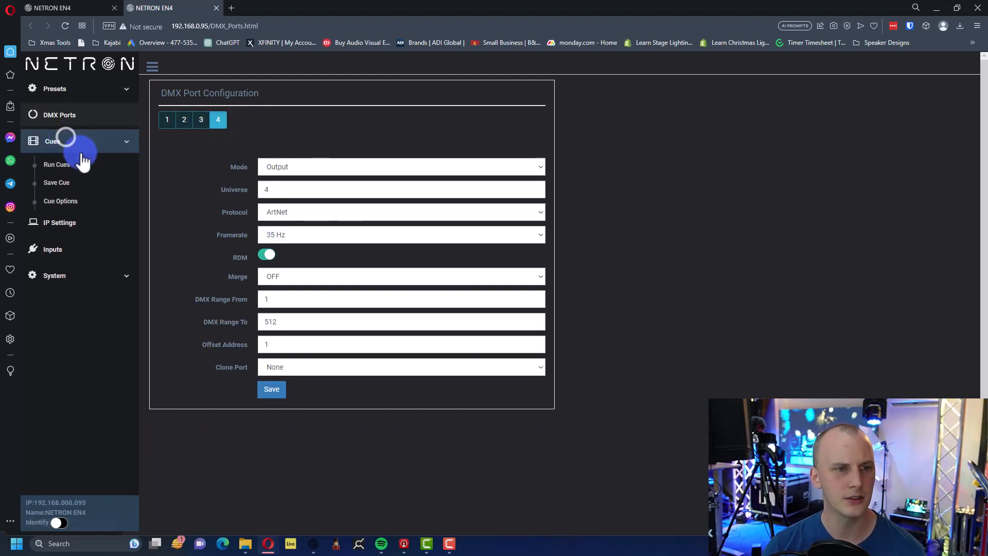
pyautogui.click(56, 164)
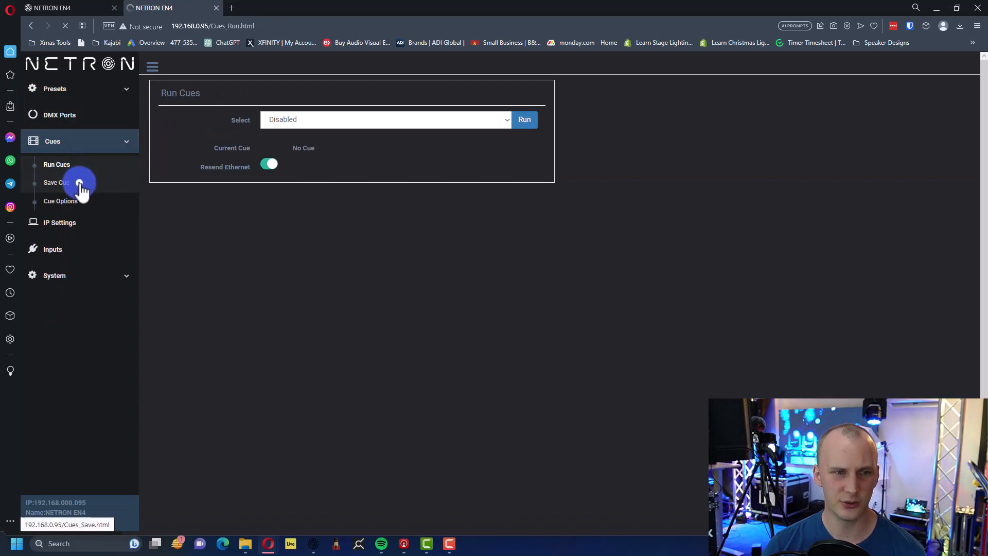
pyautogui.click(61, 201)
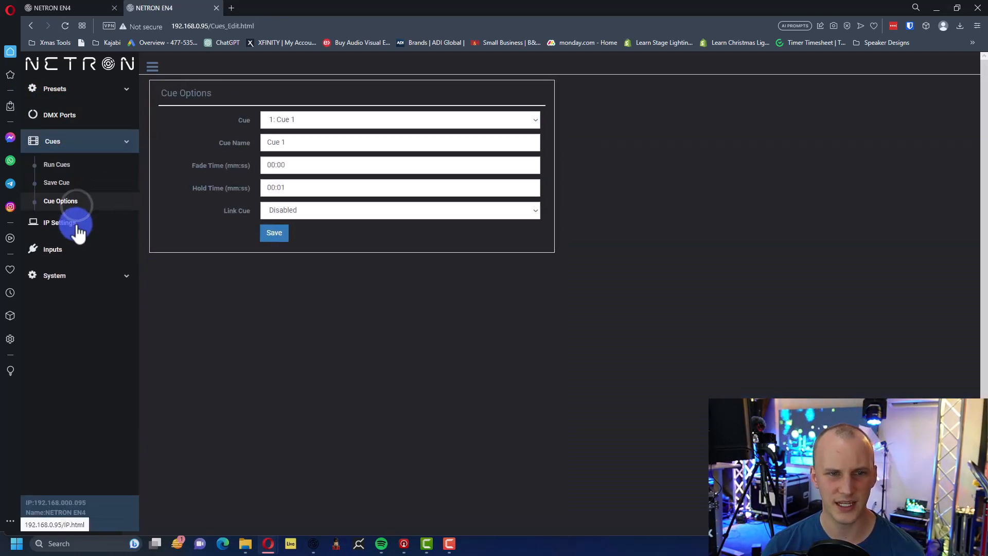
pyautogui.click(58, 222)
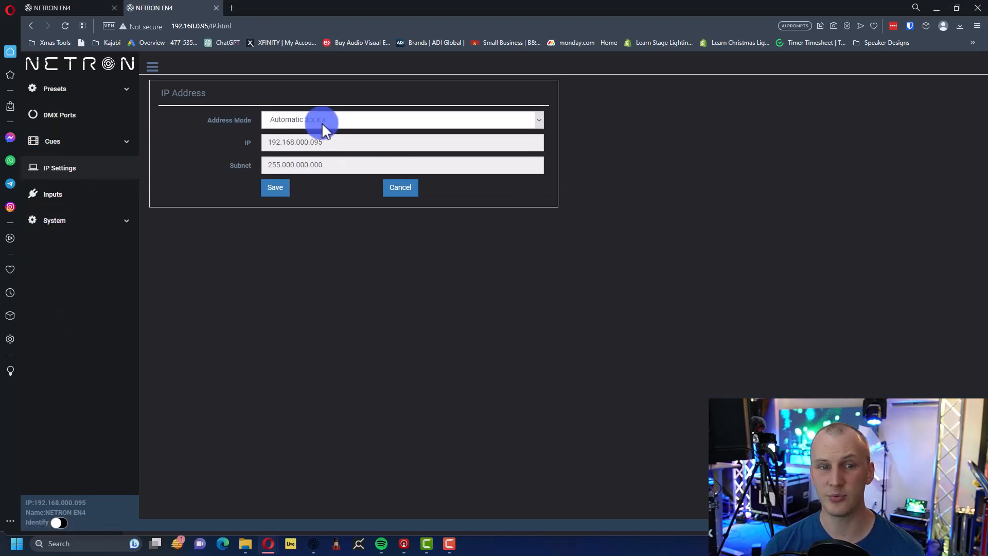
# Set Address Mode to DHCP IP on the IP Settings page and save.
pyautogui.click(402, 120)
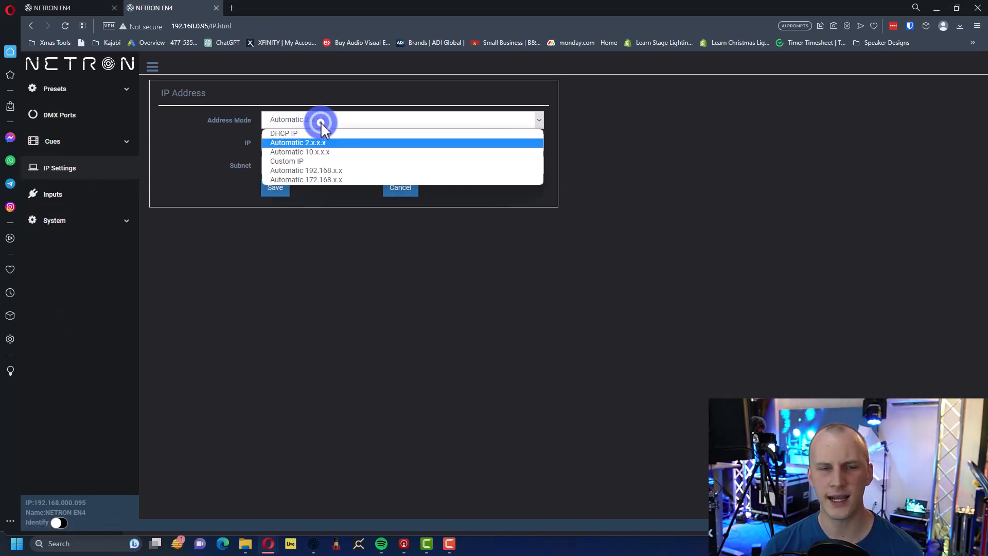
pyautogui.click(284, 133)
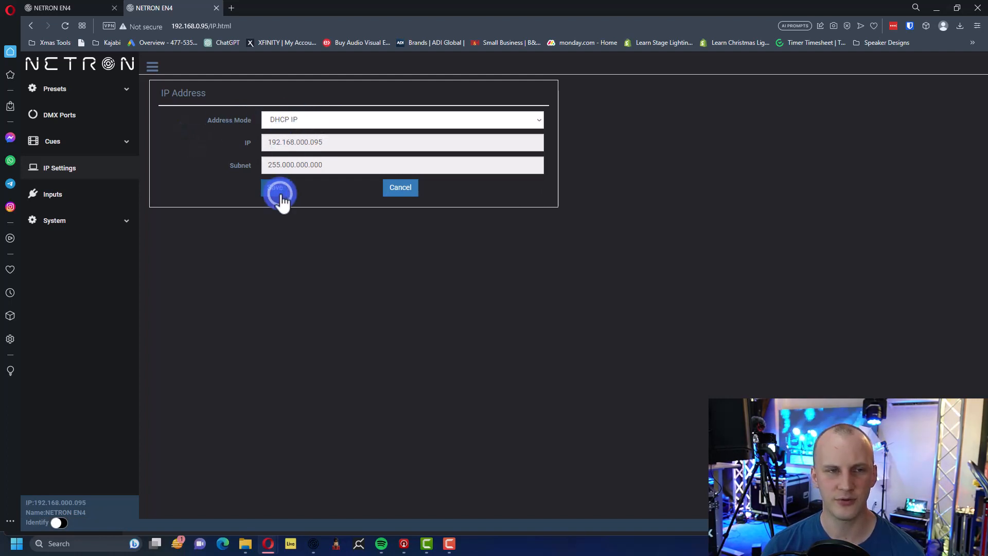
pyautogui.click(275, 187)
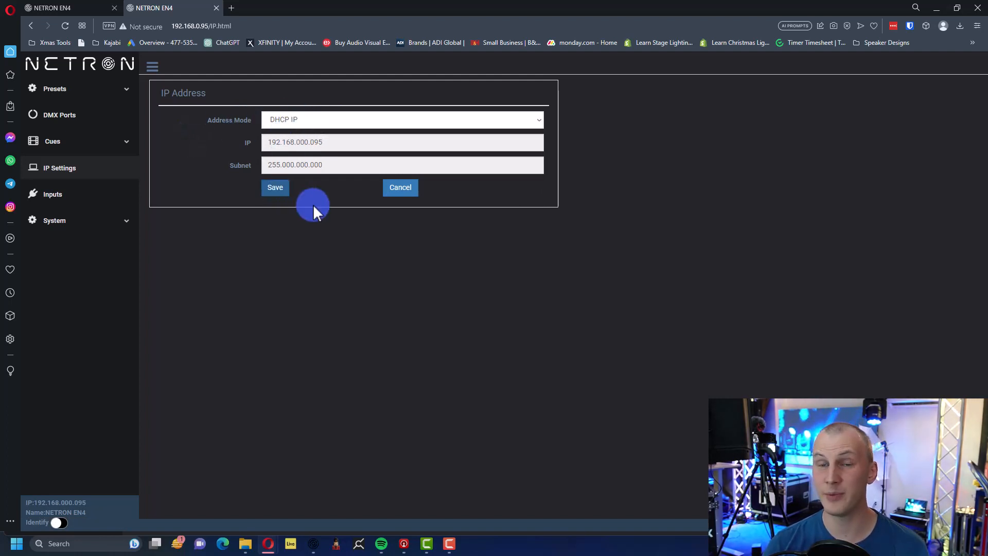
pyautogui.moveTo(315, 221)
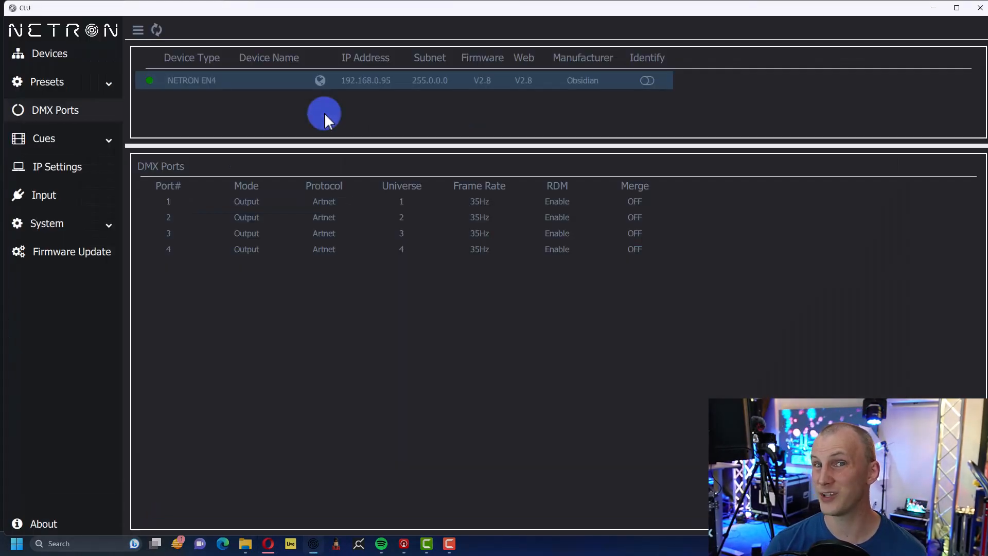
# Rescan until the EN4 shows 192.168.0.166, view Firmware Update, then return to Devices.
pyautogui.click(157, 30)
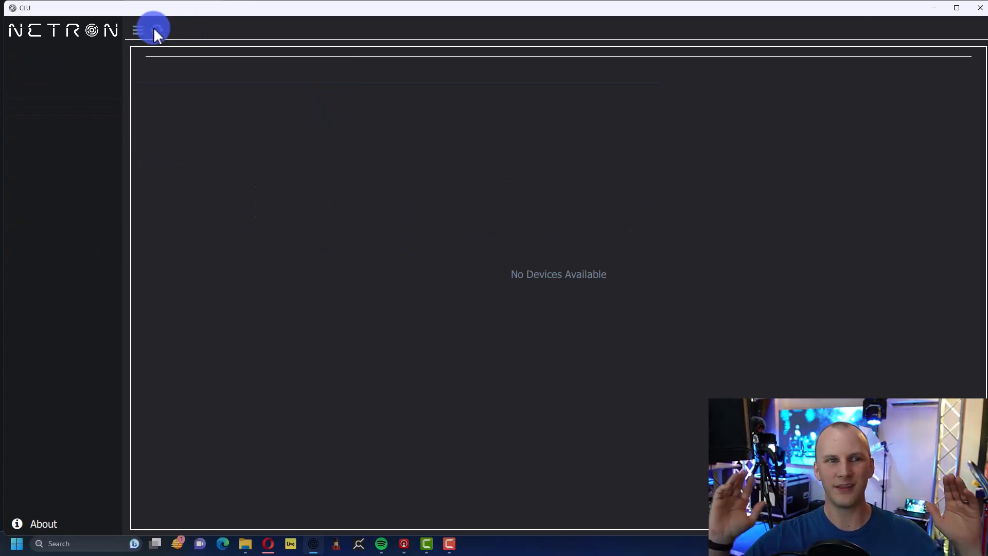
pyautogui.click(137, 30)
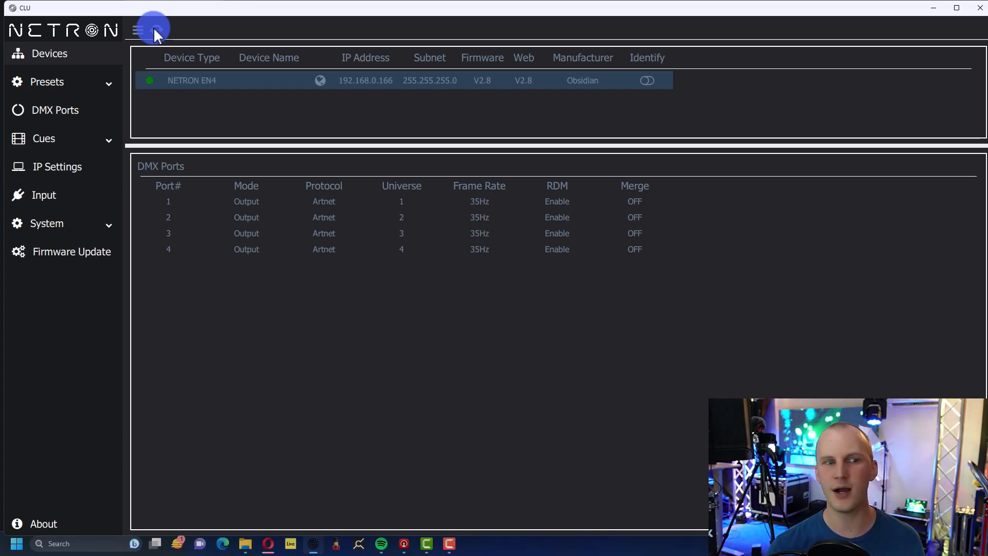
pyautogui.click(71, 252)
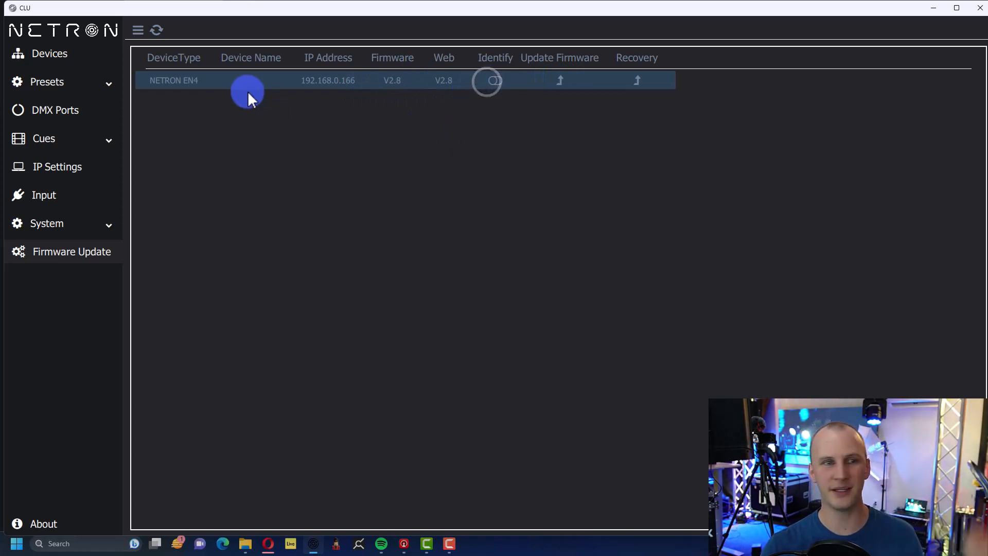
pyautogui.click(49, 54)
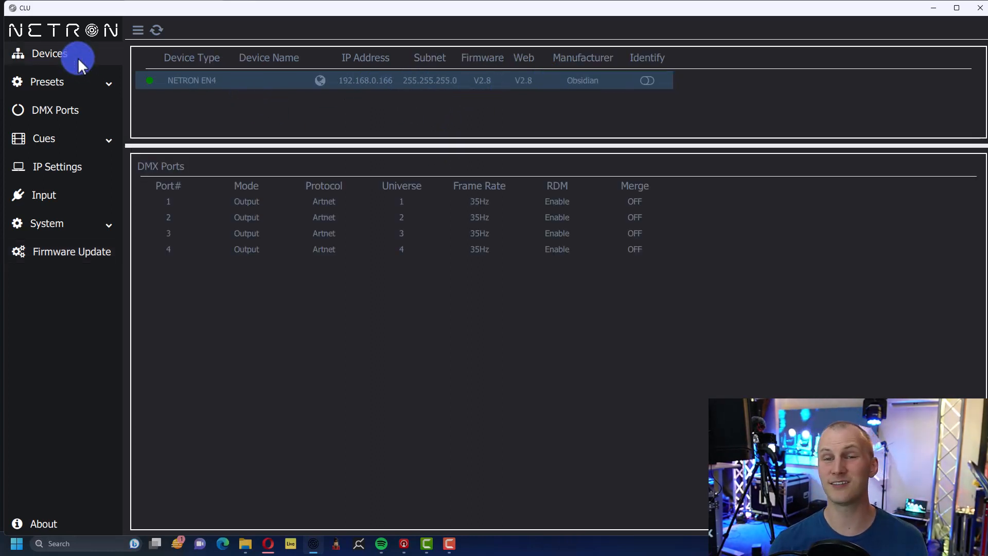